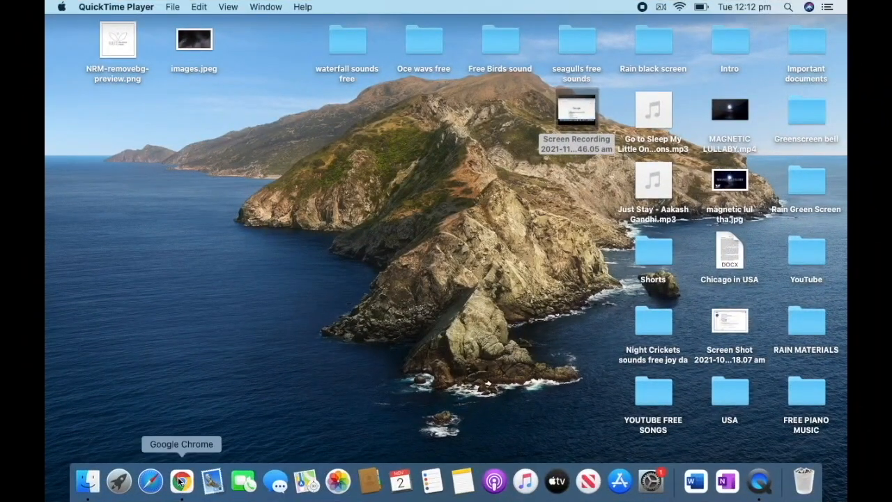
Launch Chrome and run a Google search for 'google 2 step verification'.
left_click(181, 481)
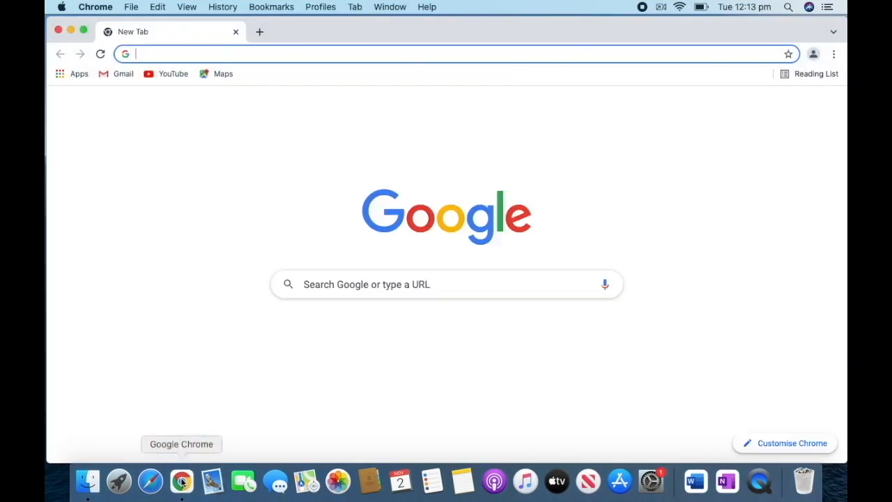
left_click(445, 284)
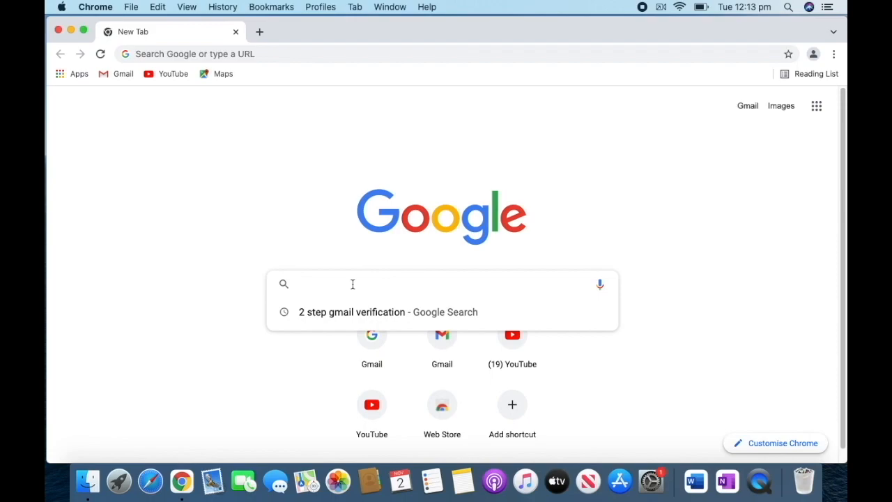
type("google")
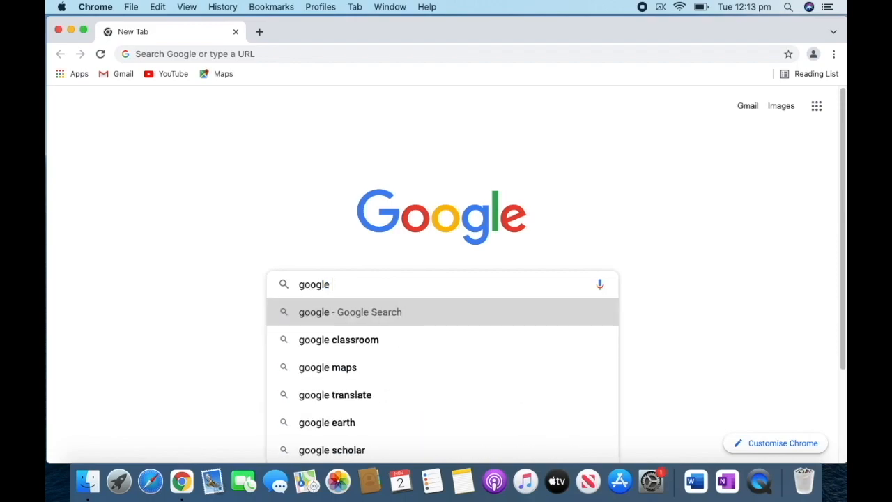
type("2 step verification")
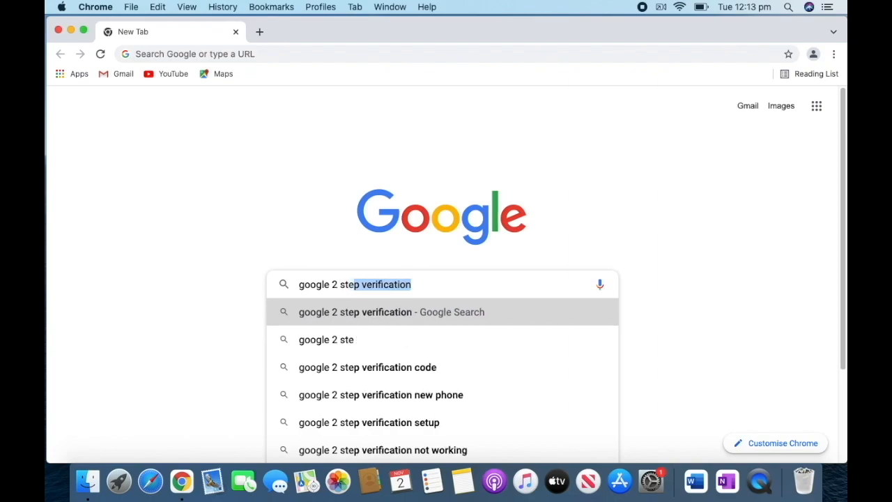
left_click(390, 312)
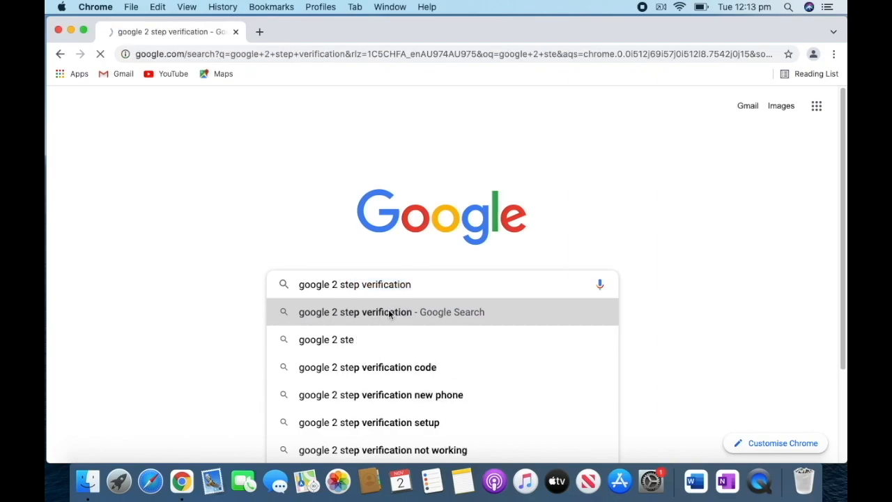
Go to the Google 2-Step Verification result and choose Get Started on its landing page.
left_click(390, 312)
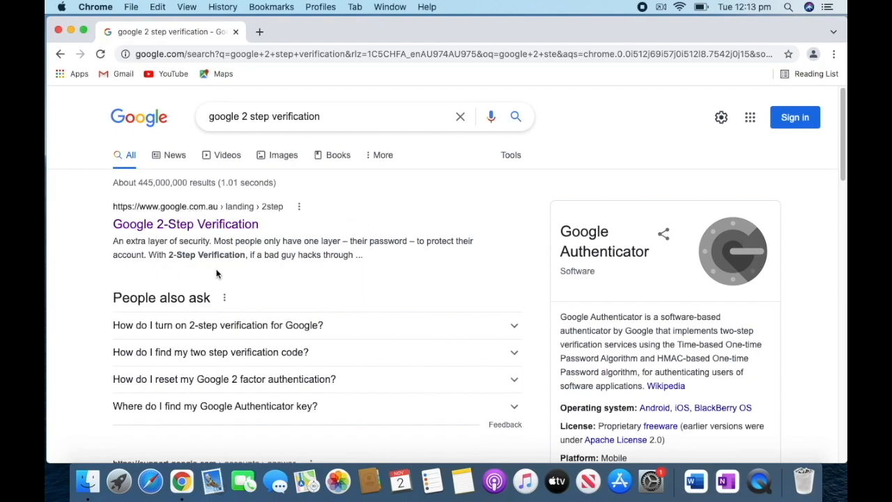
mouse_move(216, 237)
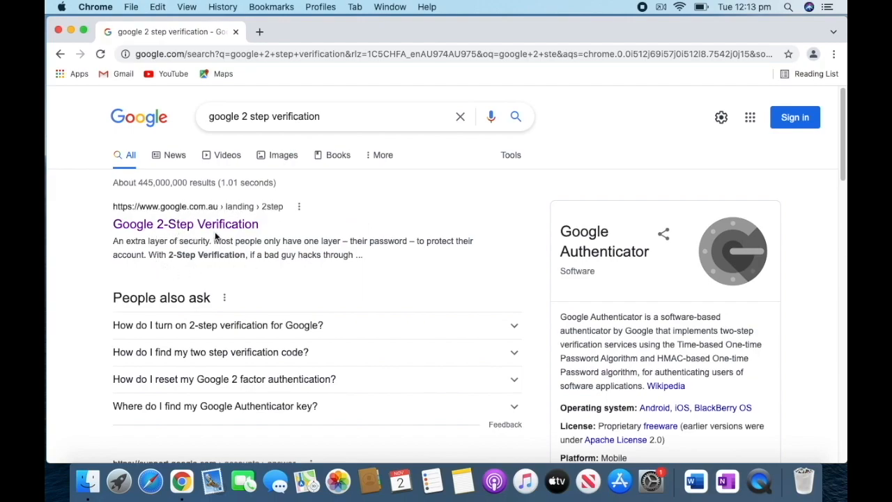
left_click(186, 223)
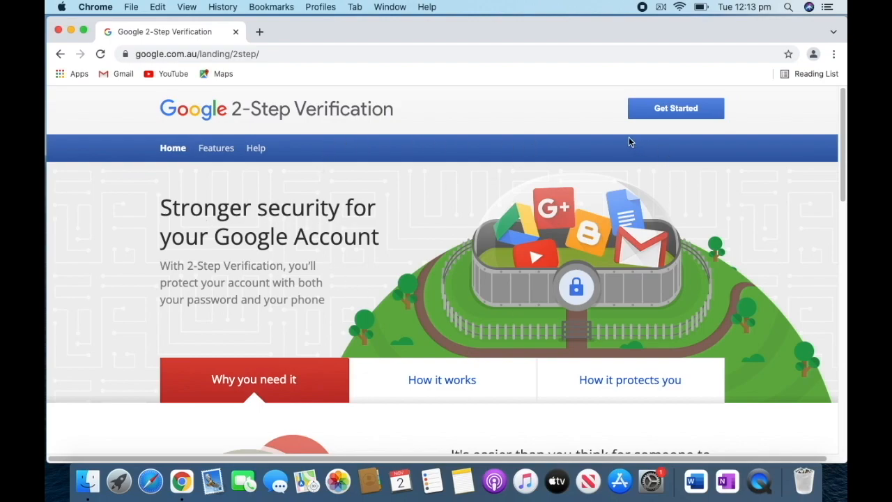
mouse_move(674, 114)
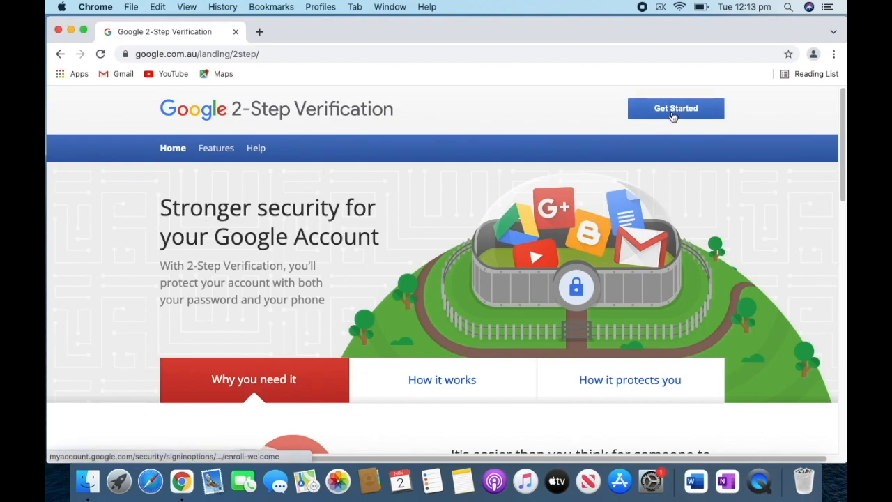
left_click(674, 109)
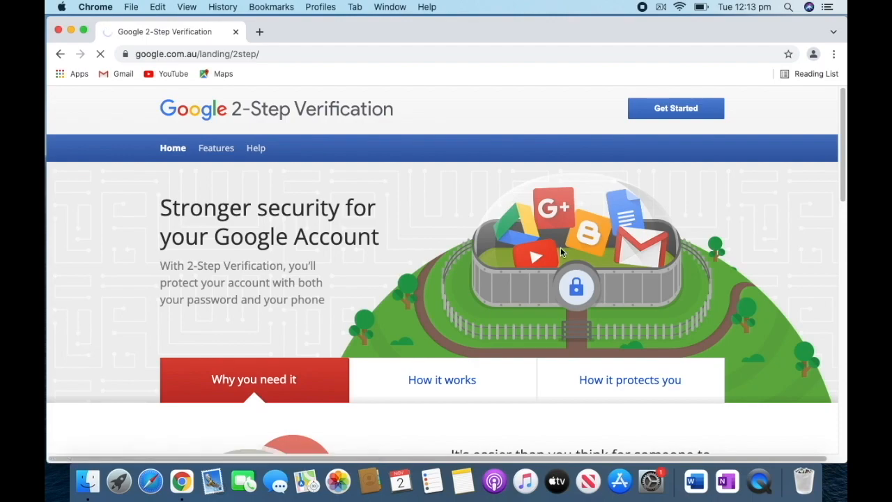
Sign in as the saved account with its password to reach the setup welcome page.
left_click(674, 108)
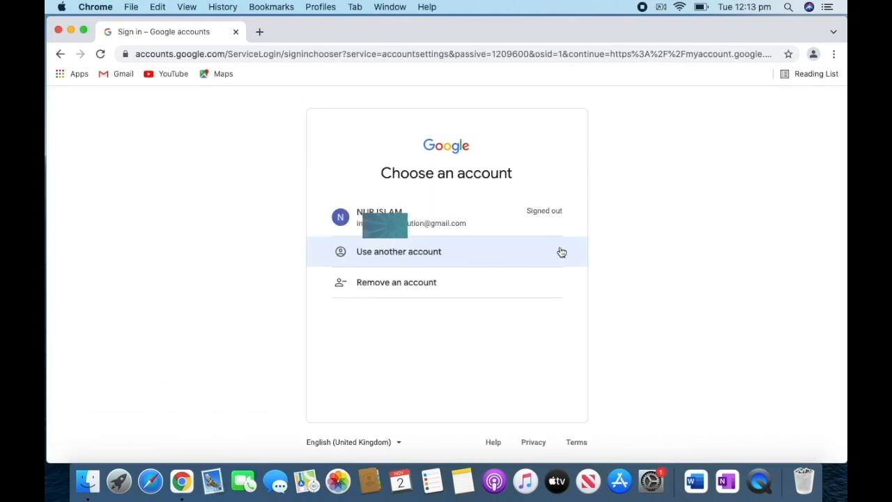
mouse_move(449, 163)
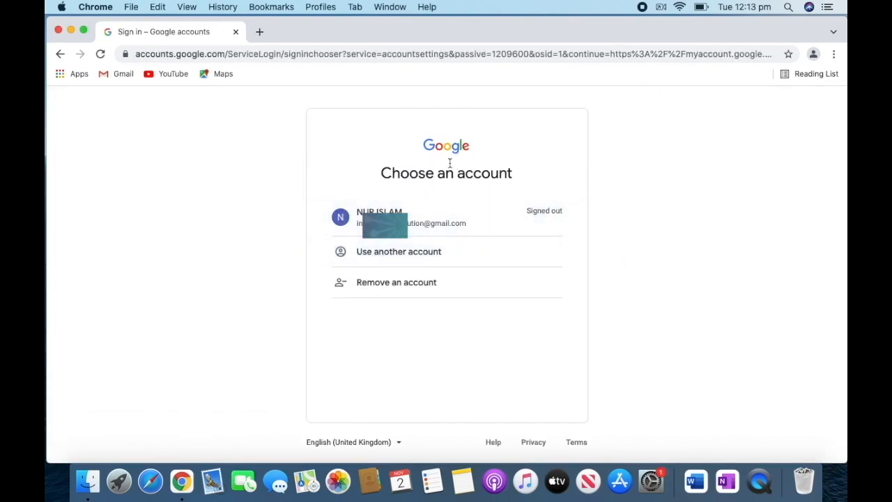
mouse_move(417, 223)
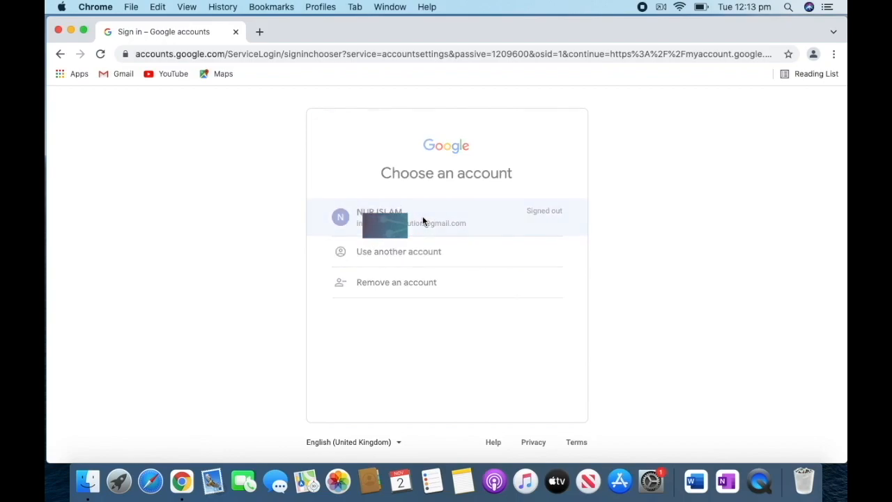
left_click(445, 217)
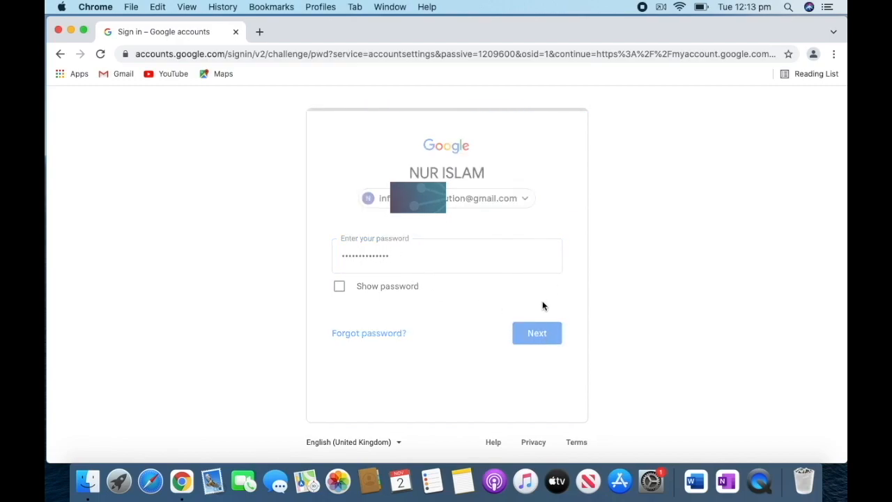
left_click(537, 332)
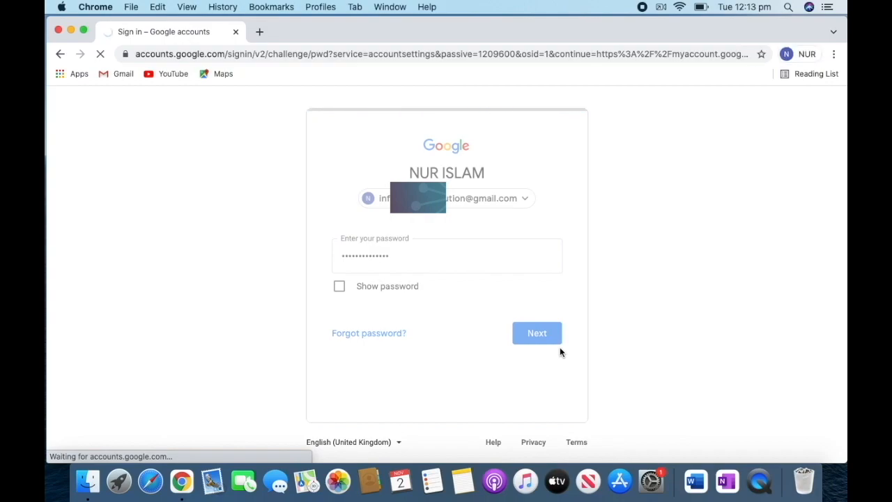
left_click(536, 332)
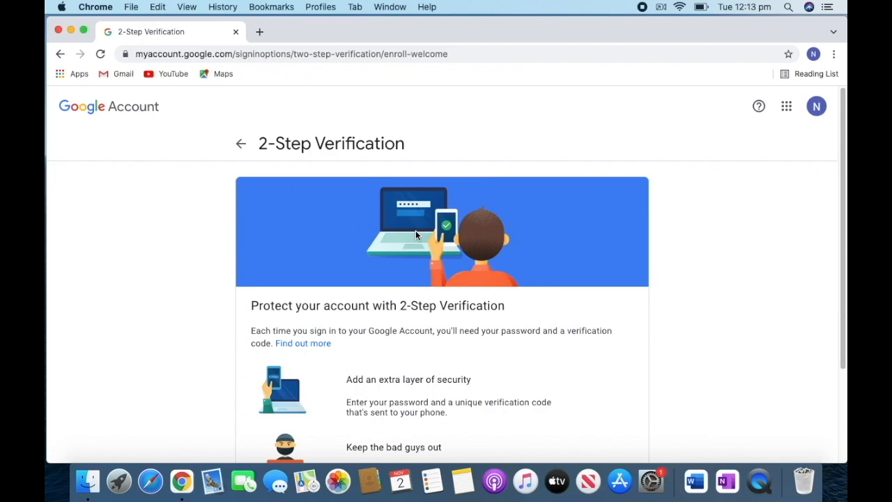
Start setup via GET STARTED at the bottom of the welcome page.
scroll("down", 3)
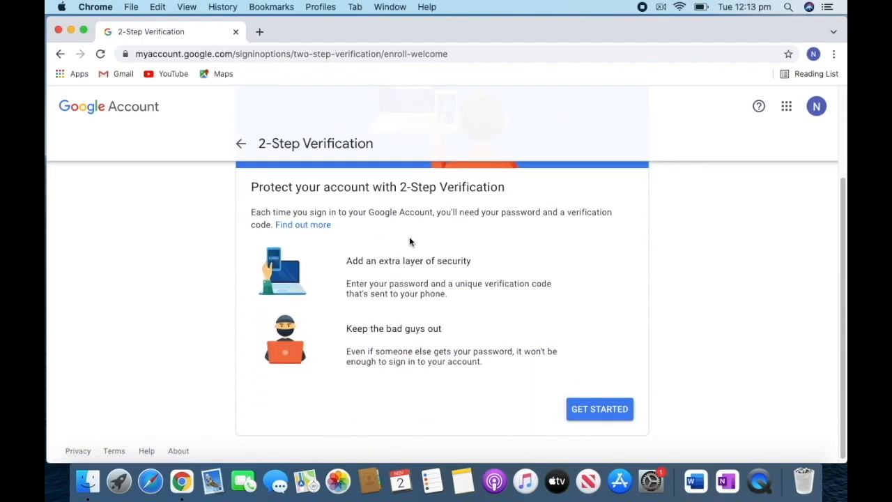
mouse_move(496, 271)
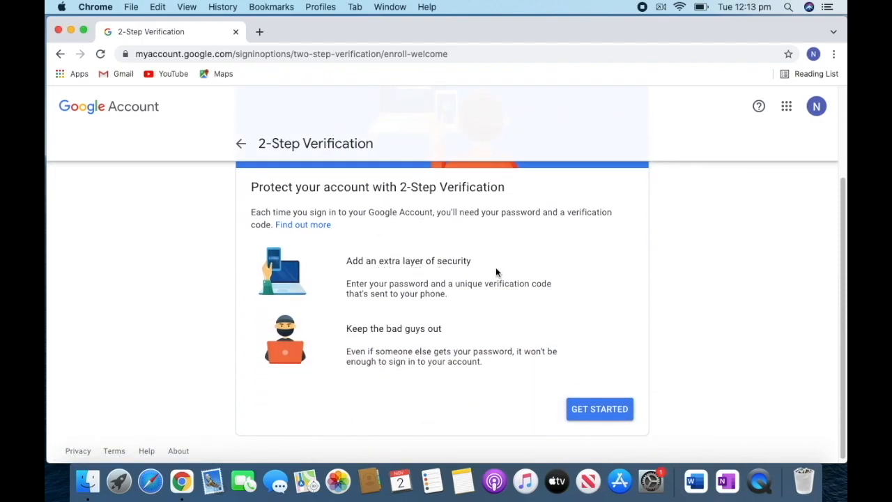
mouse_move(312, 222)
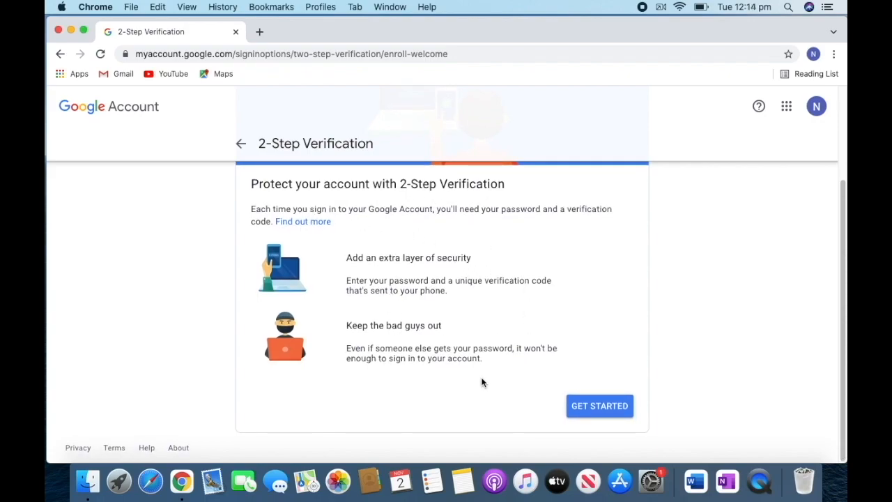
mouse_move(616, 437)
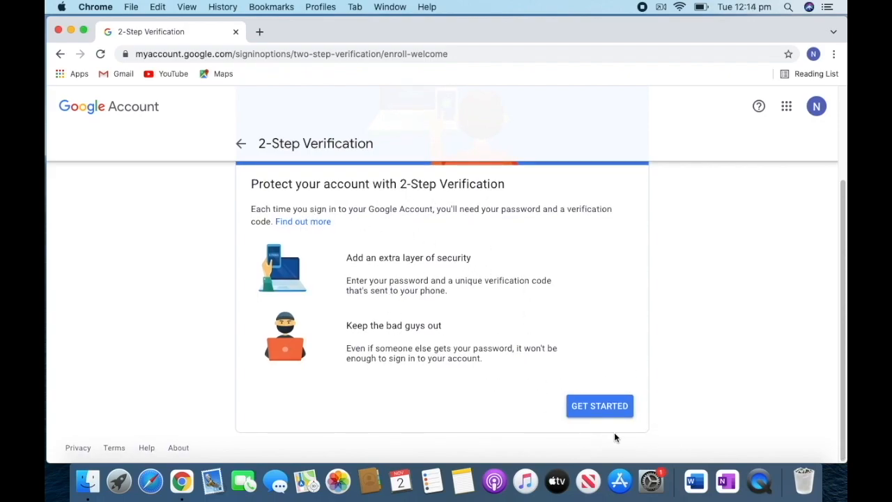
left_click(599, 405)
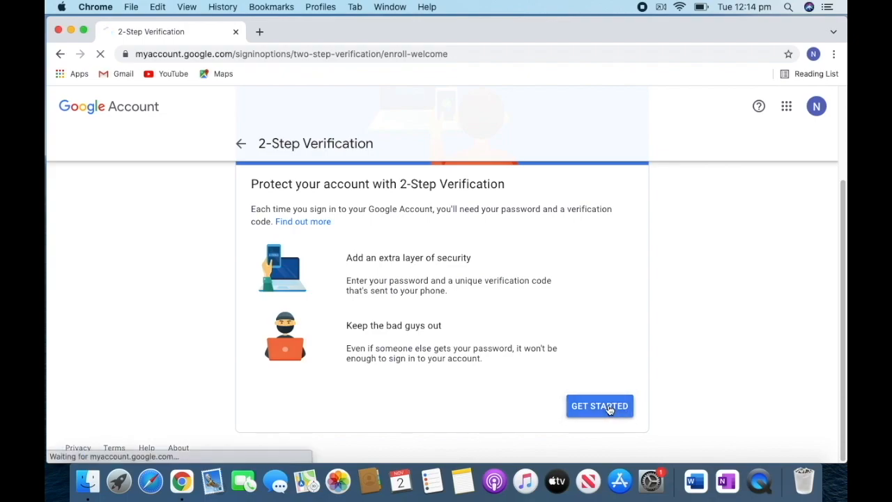
left_click(599, 405)
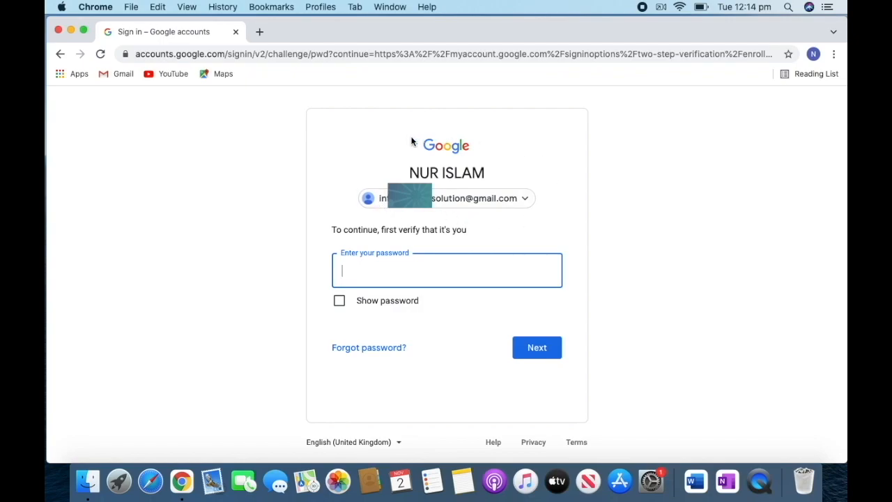
mouse_move(383, 256)
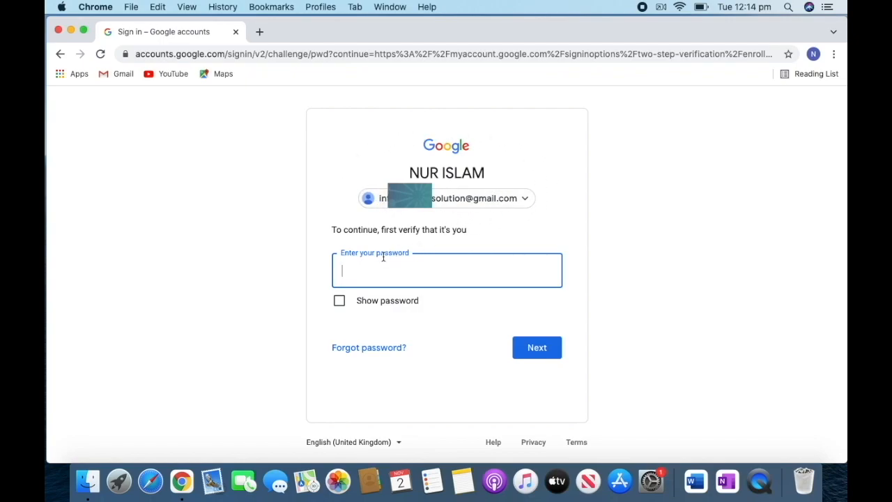
Re-enter the account password and continue to step 1 of 3 phone setup.
left_click(446, 271)
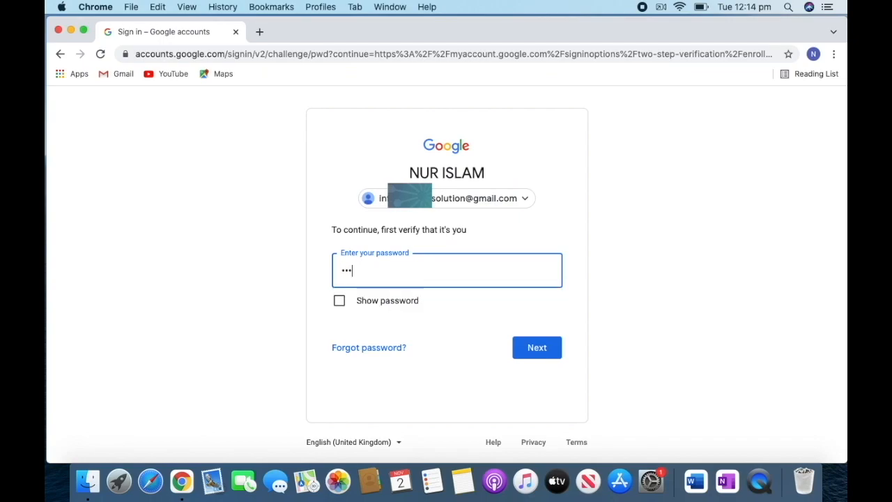
type("••")
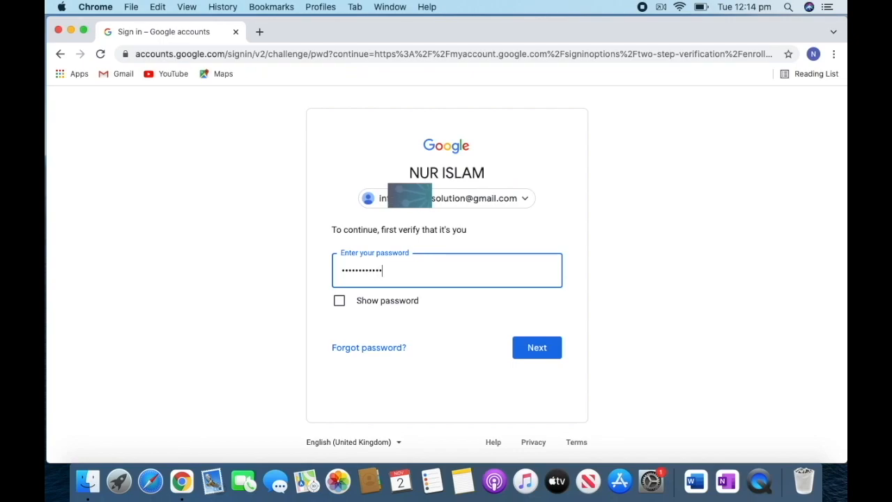
type("*")
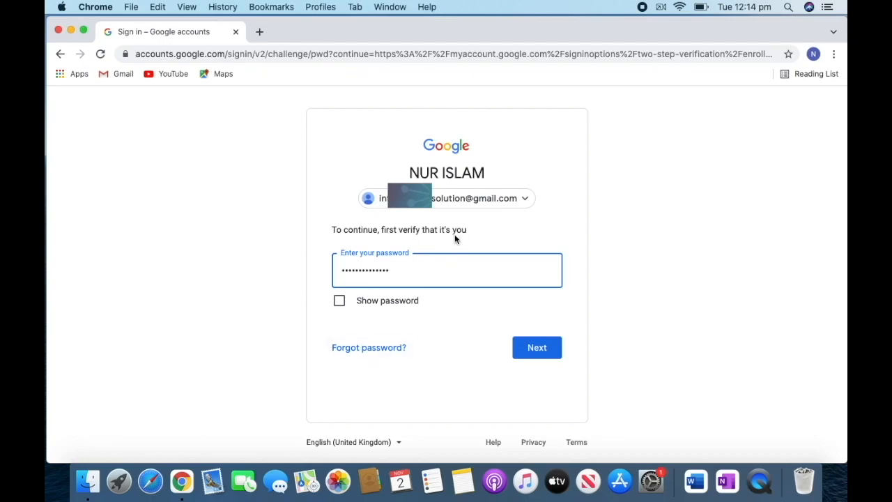
left_click(537, 347)
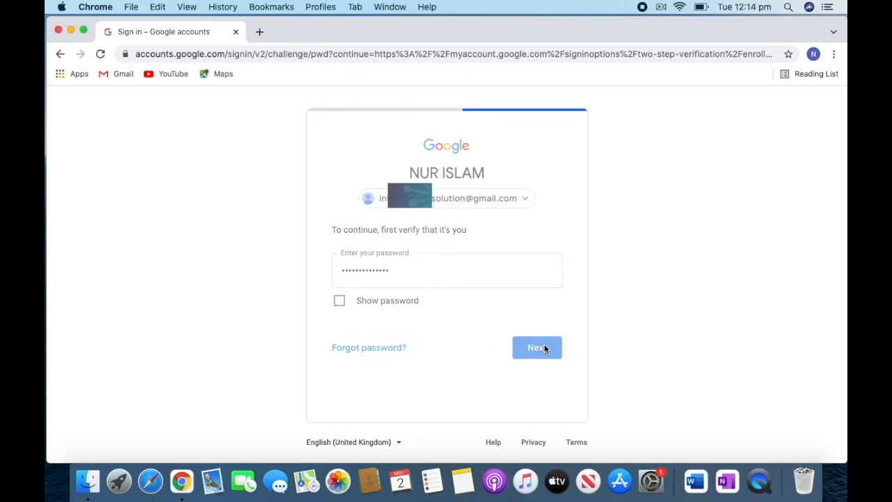
left_click(536, 347)
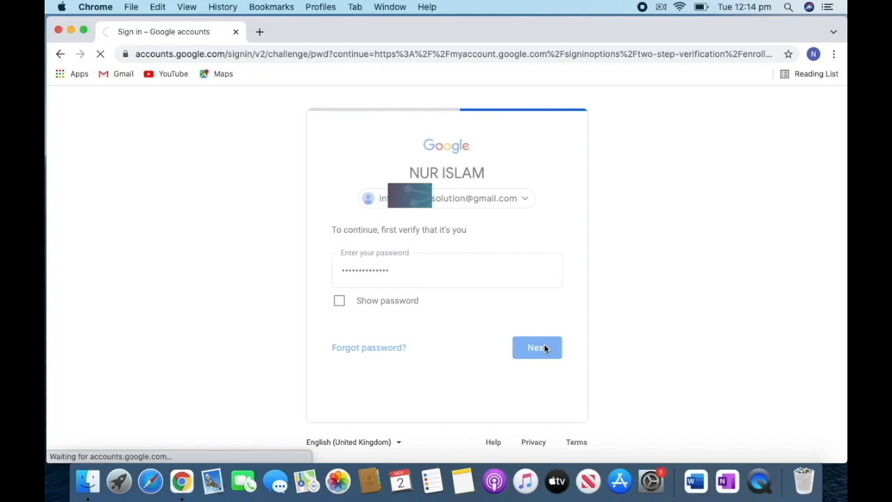
left_click(536, 347)
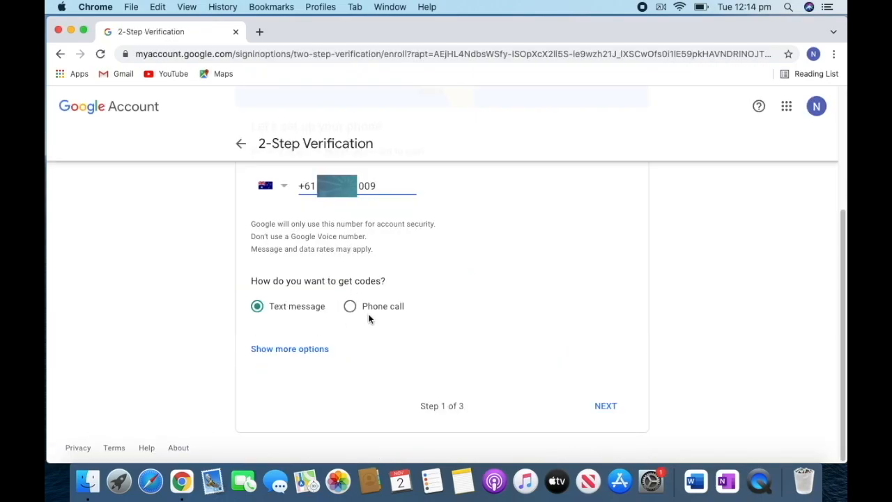
mouse_move(605, 407)
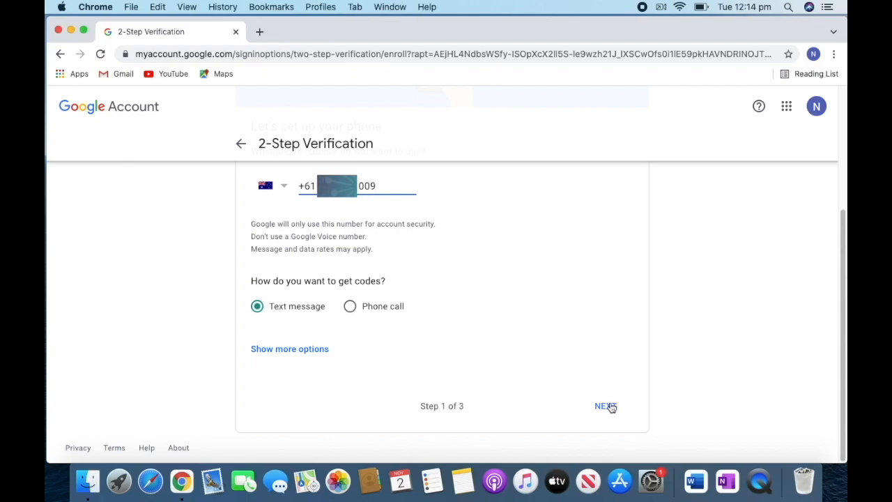
Request the verification code by text message to the entered phone number.
left_click(602, 406)
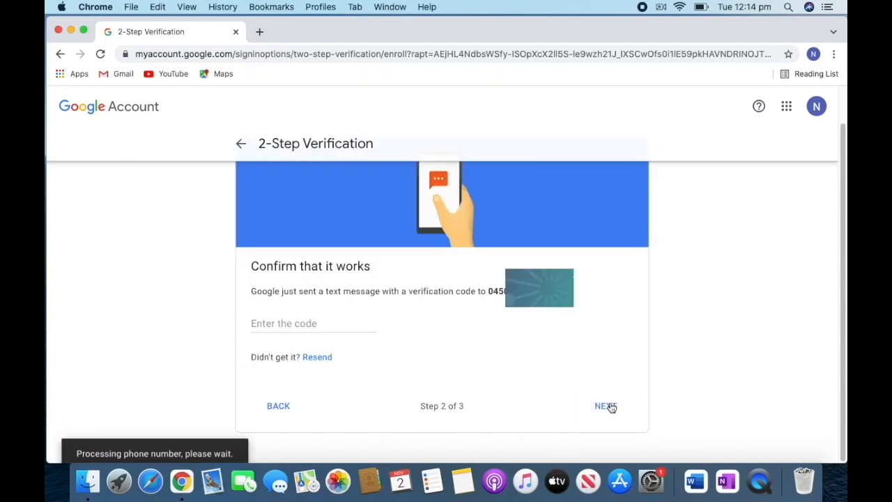
left_click(312, 323)
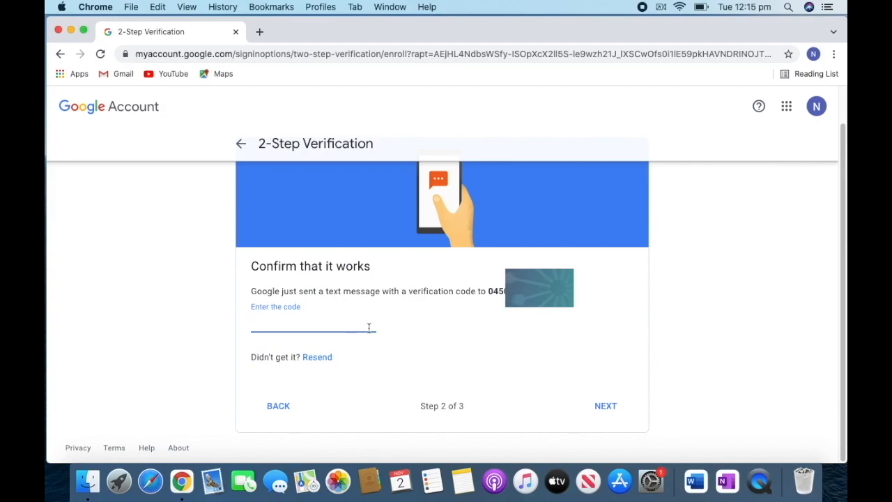
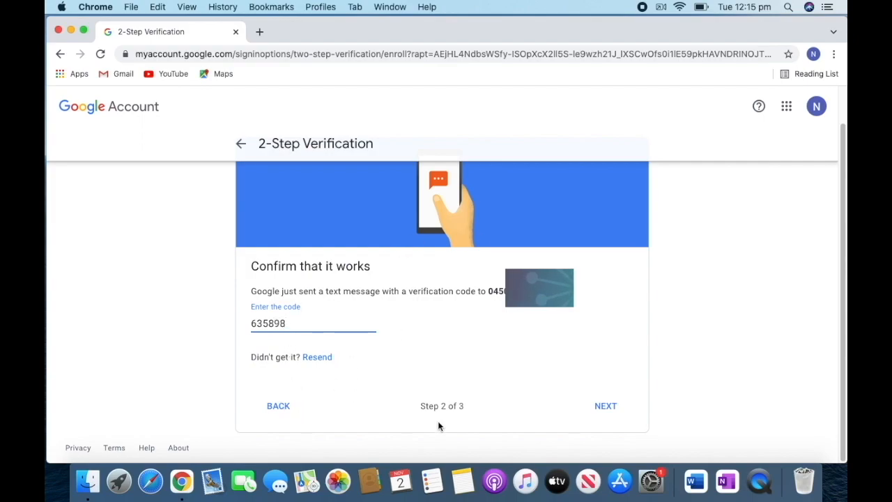
left_click(605, 405)
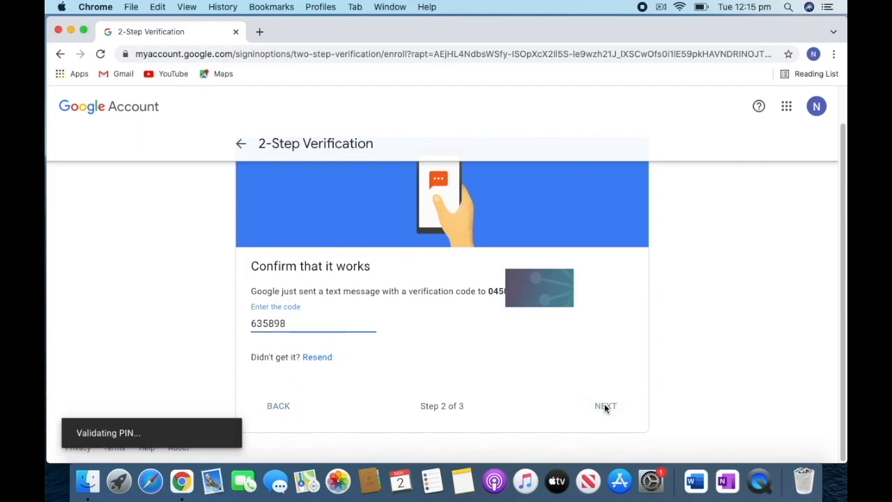
left_click(605, 406)
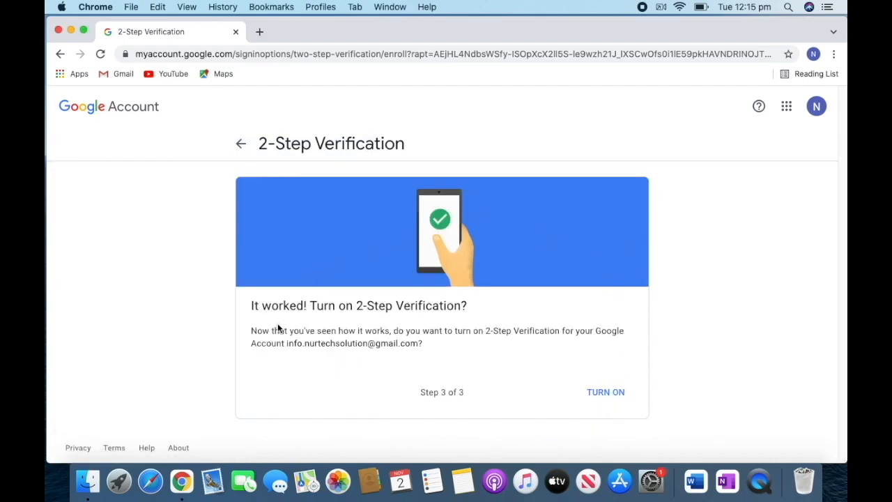
mouse_move(471, 324)
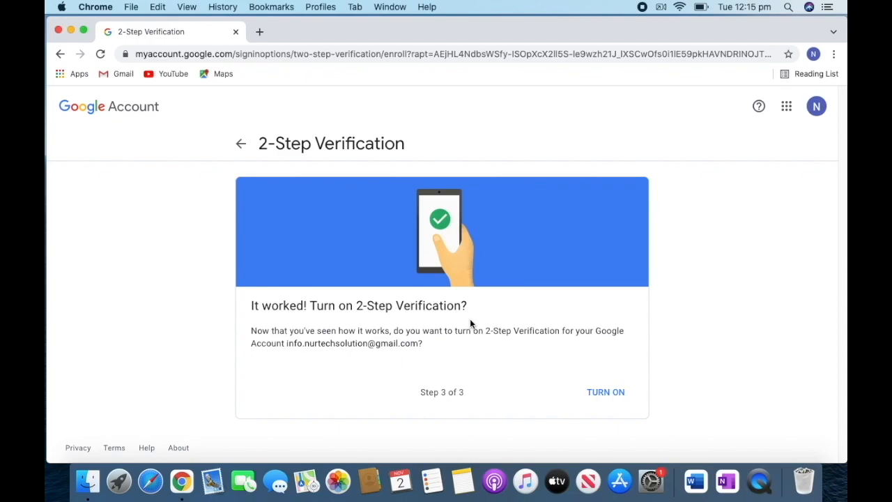
mouse_move(443, 390)
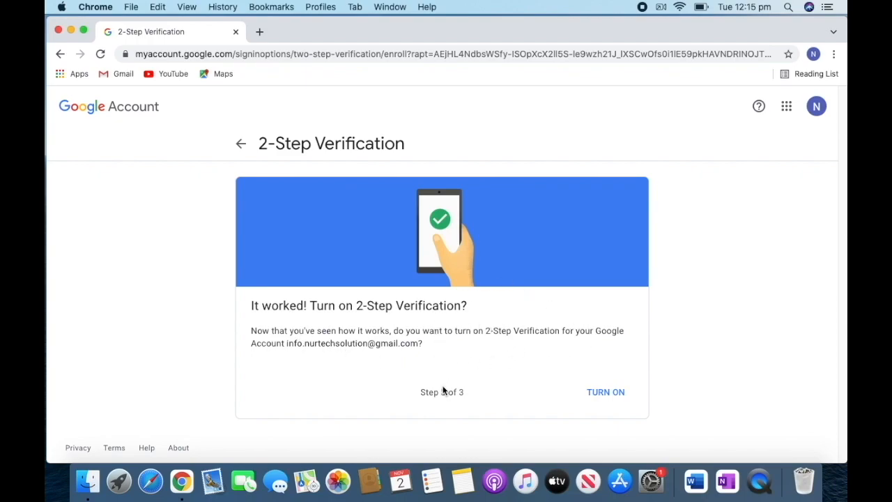
mouse_move(605, 391)
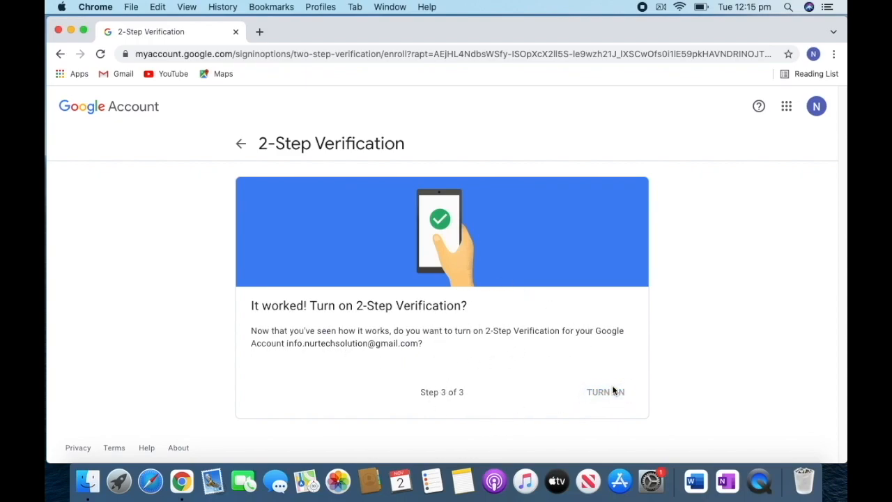
Turn on 2-Step Verification from the 'It worked!' step.
left_click(605, 391)
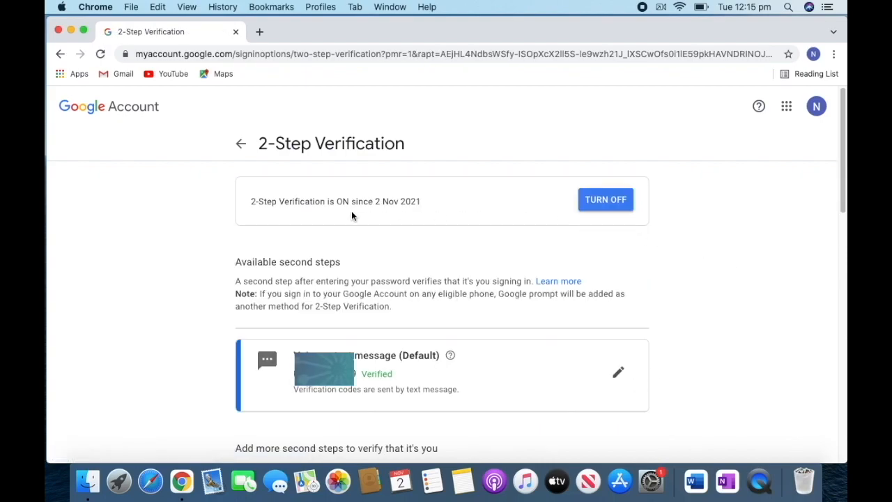
mouse_move(393, 217)
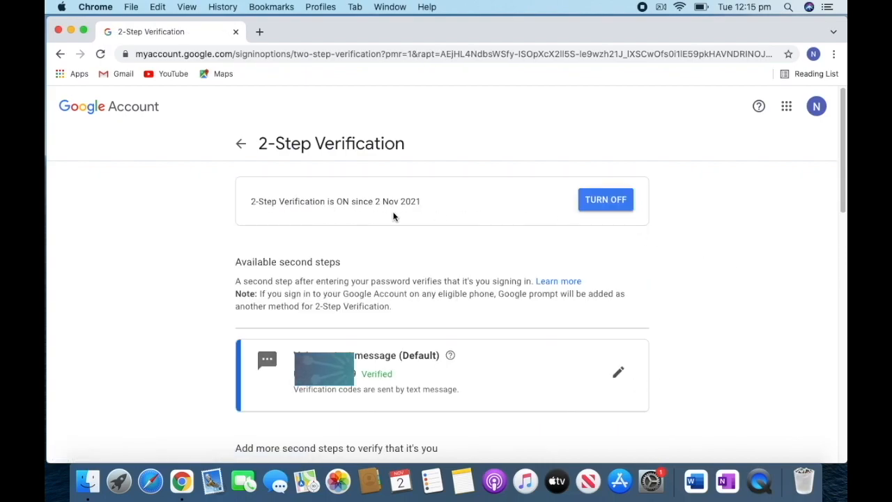
mouse_move(639, 219)
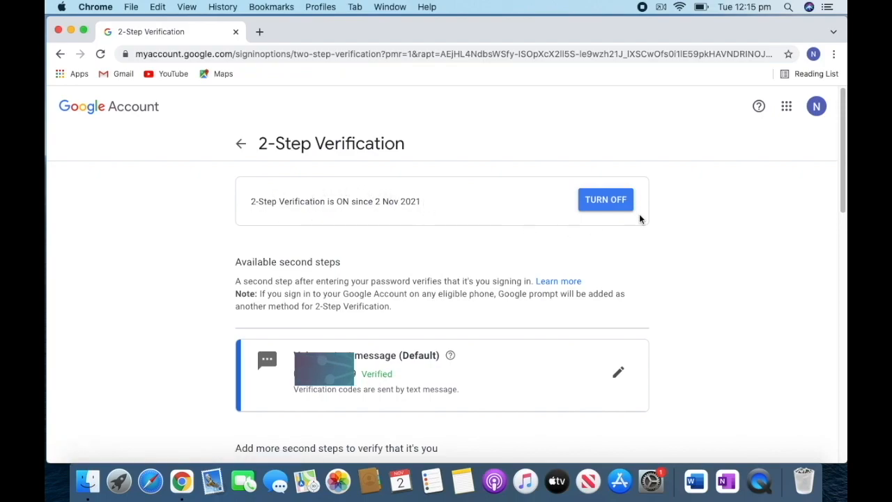
scroll("down", 3)
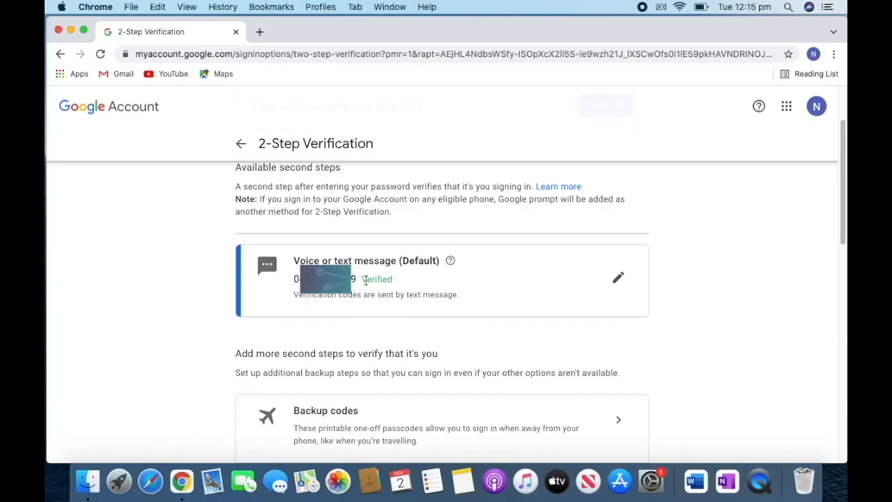
scroll("down", 3)
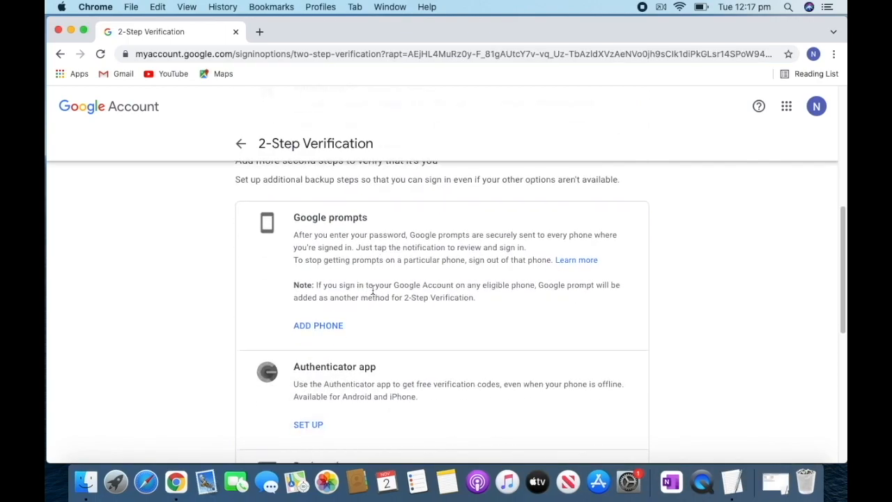
mouse_move(321, 192)
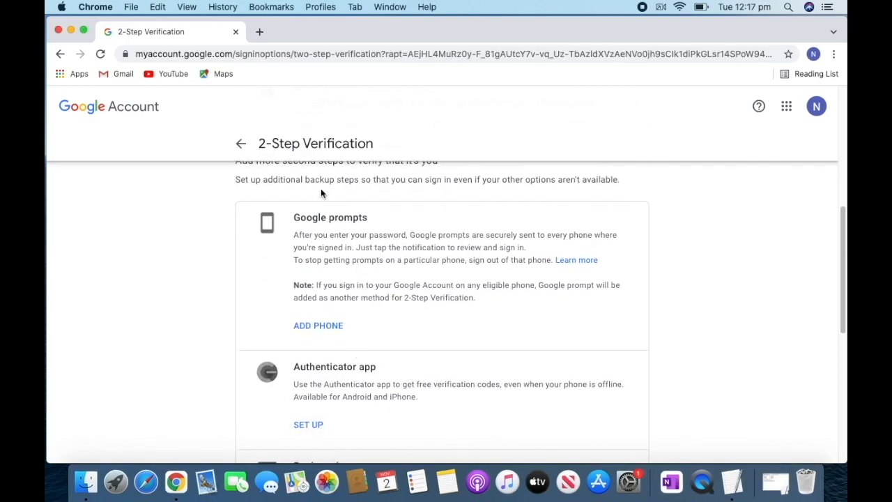
mouse_move(384, 331)
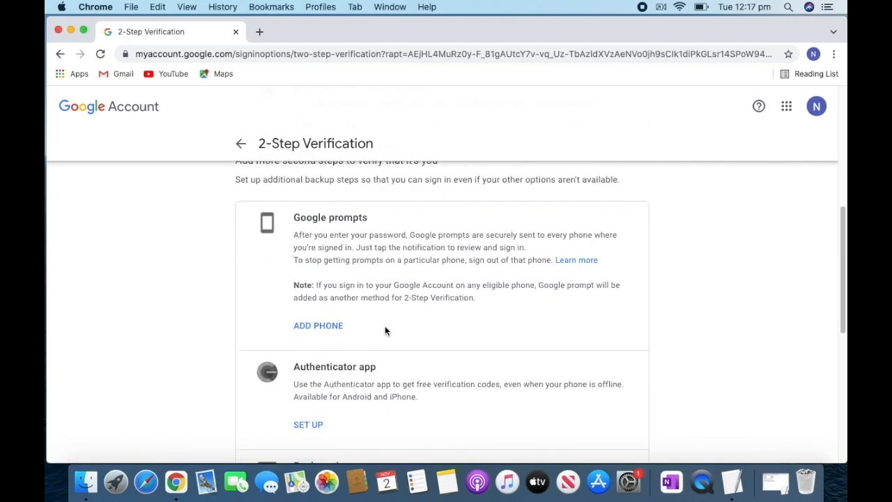
mouse_move(295, 349)
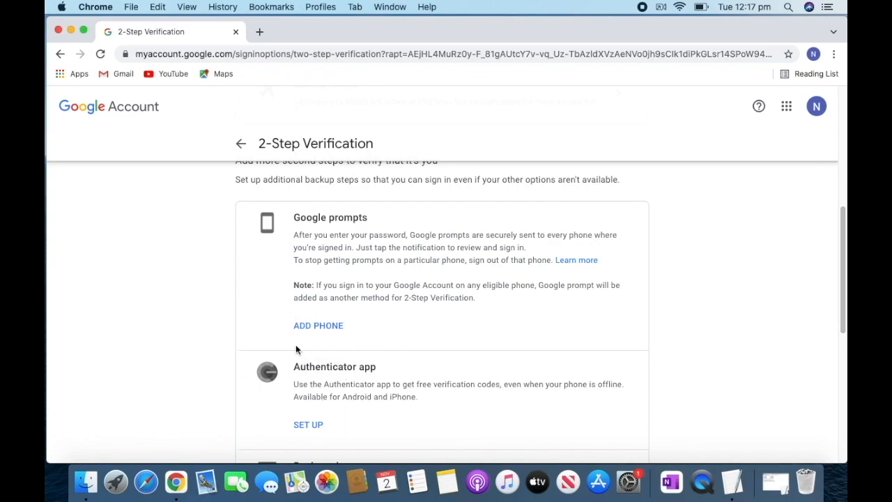
scroll("down", 3)
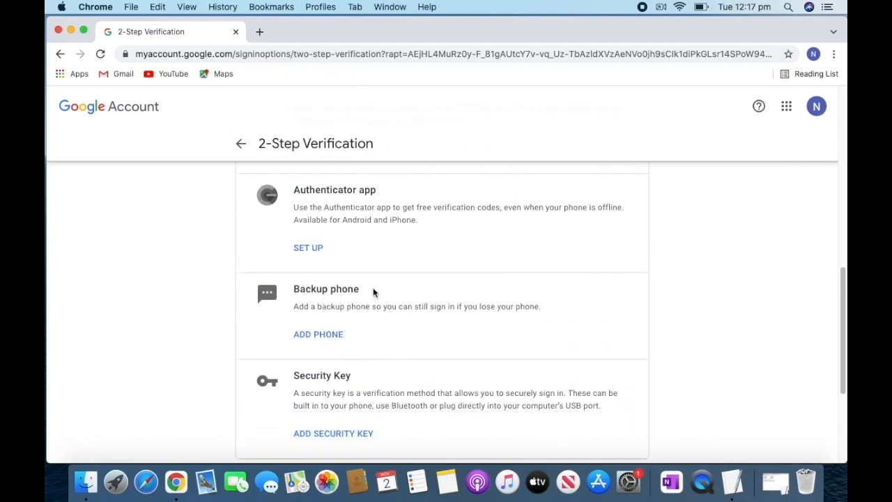
scroll("down", 3)
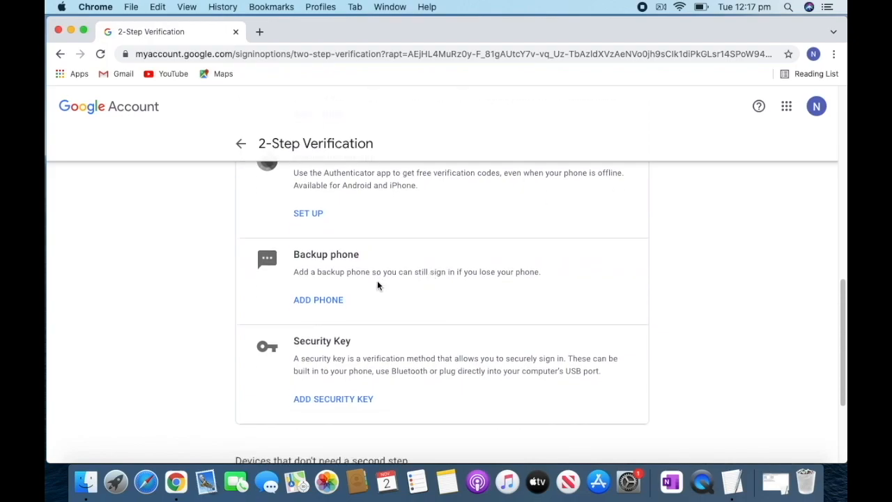
scroll("up", 3)
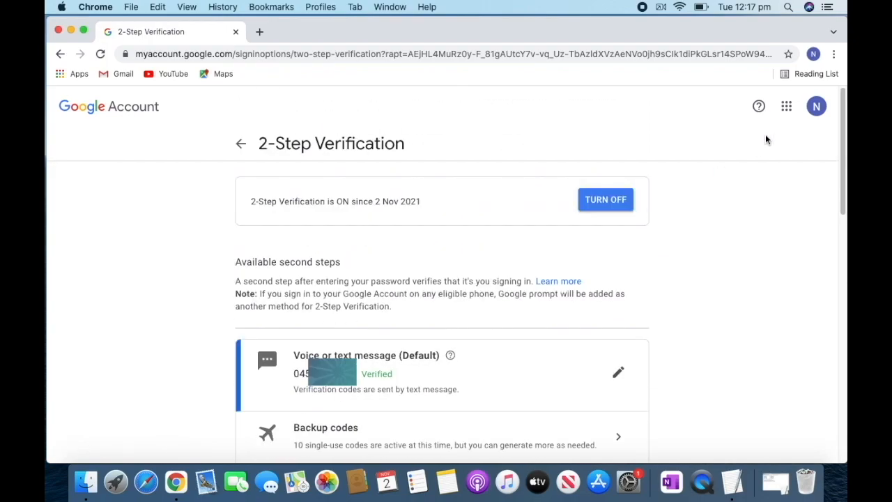
Use the profile avatar menu's 'Manage your Google Account' to reach the account home page.
left_click(815, 106)
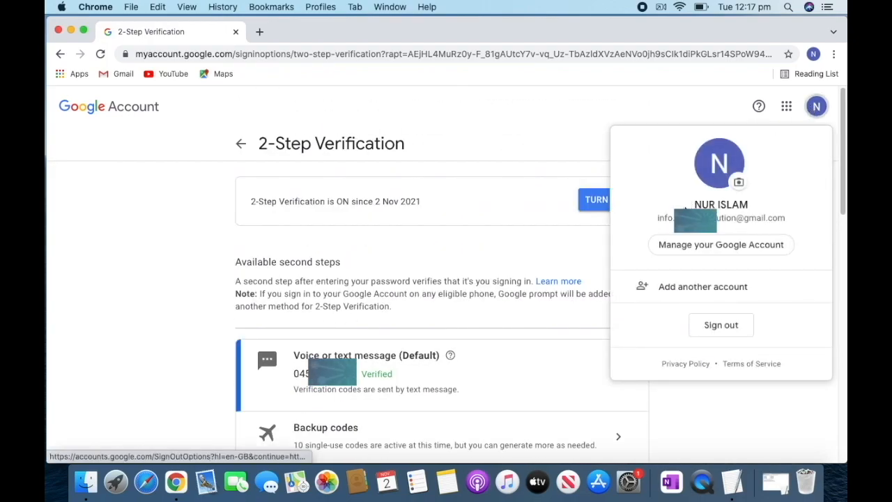
mouse_move(721, 245)
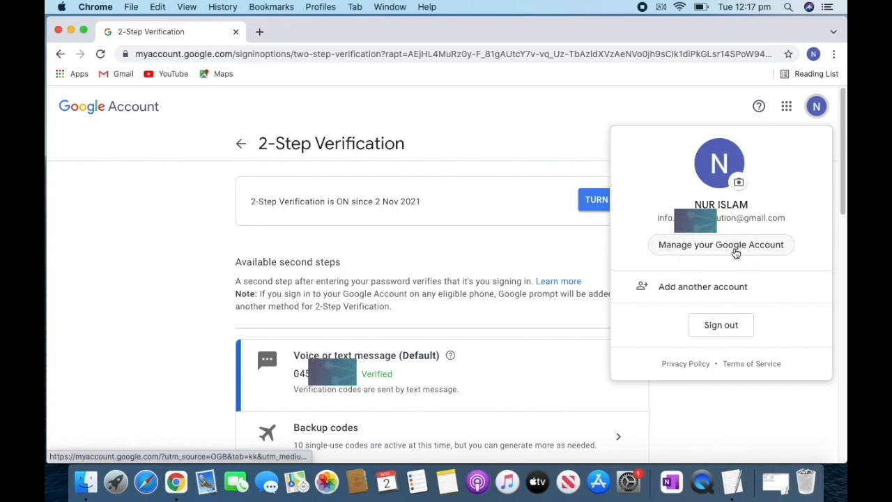
left_click(720, 245)
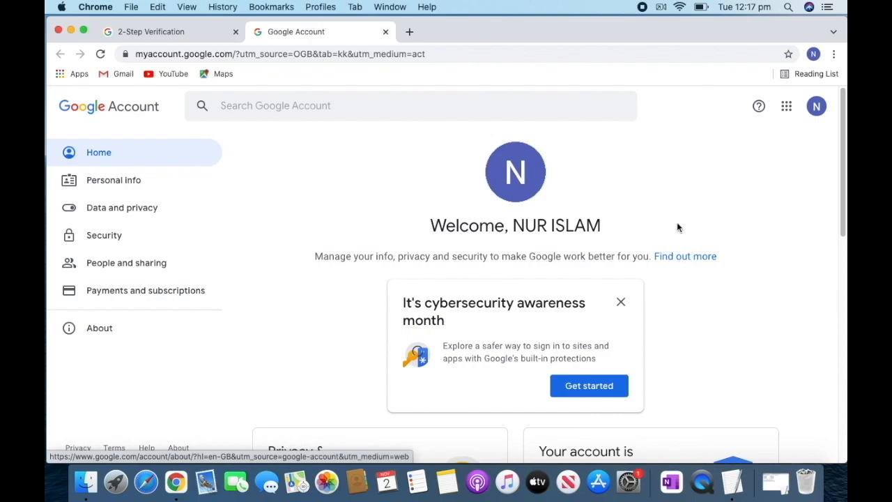
mouse_move(104, 234)
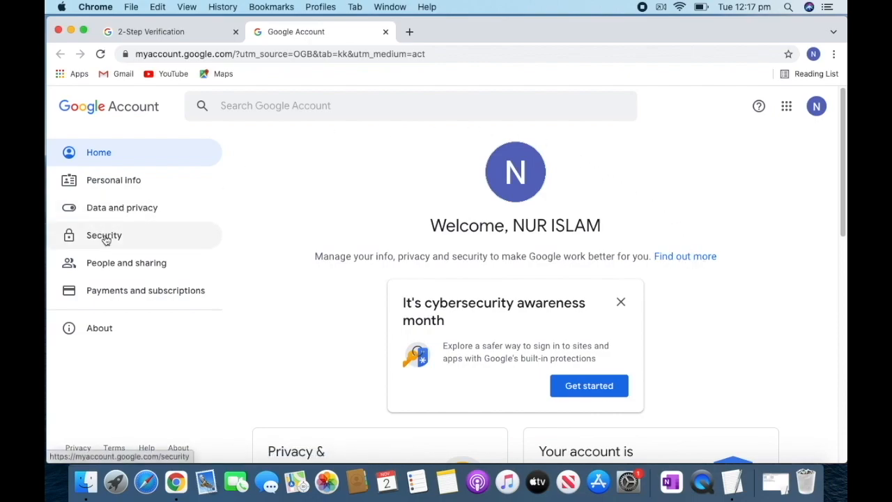
Show the Security page's 'Signing in to Google' section with 2-Step Verification listed as On.
left_click(104, 234)
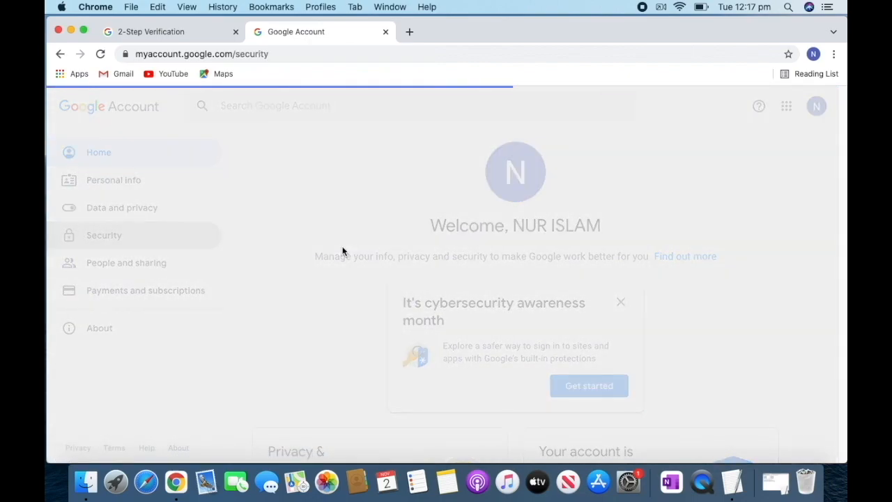
left_click(103, 234)
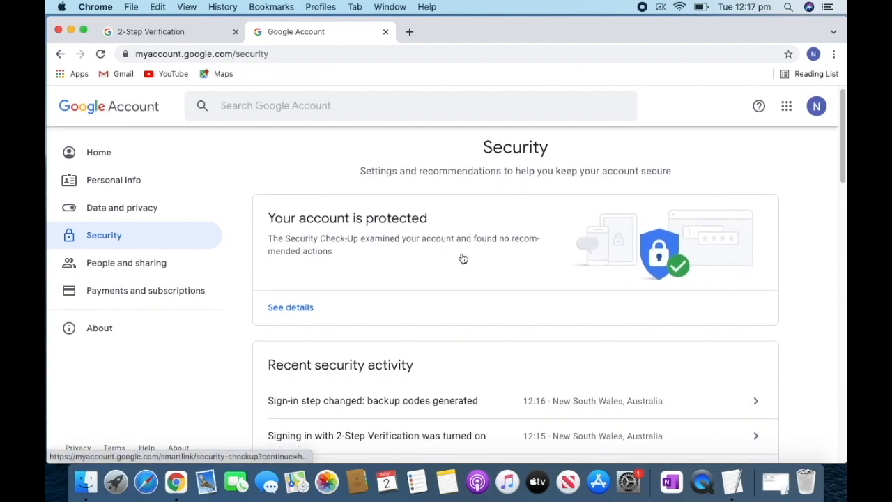
mouse_move(410, 203)
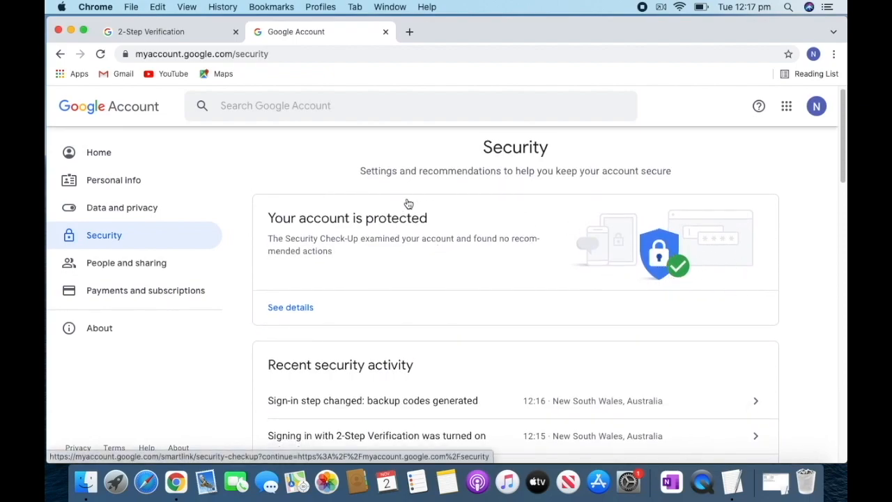
scroll("down", 3)
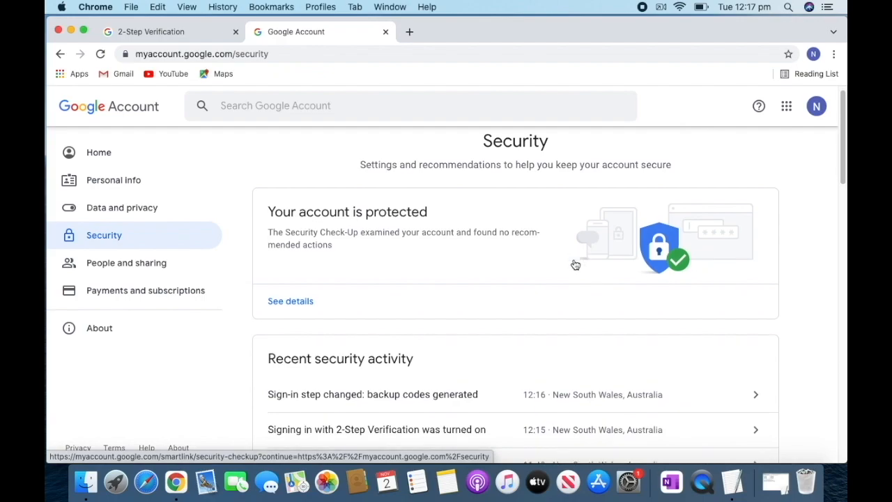
scroll("down", 3)
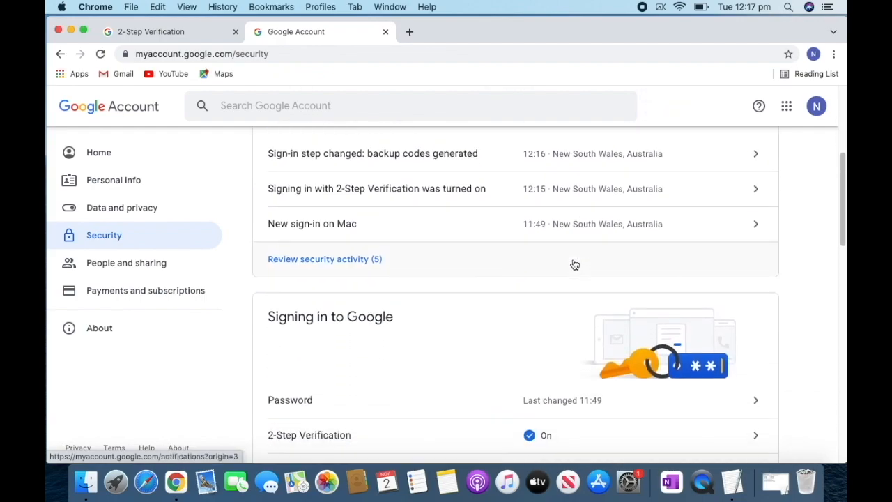
scroll("down", 3)
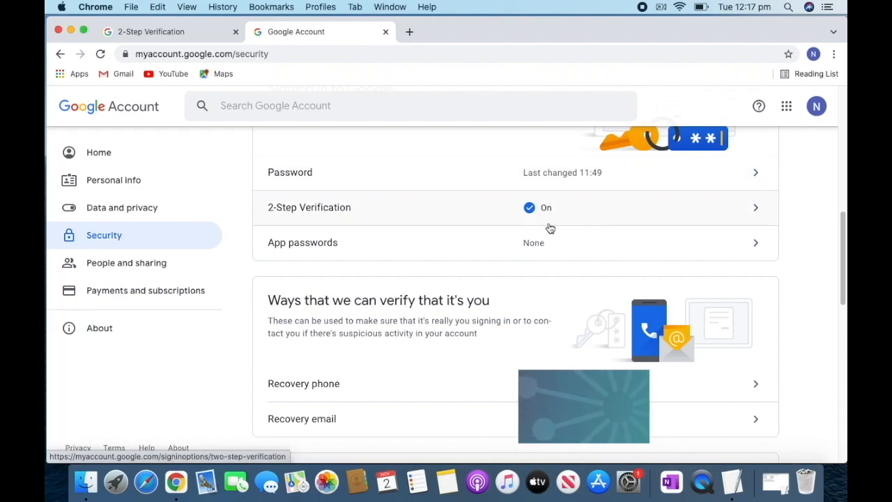
mouse_move(514, 202)
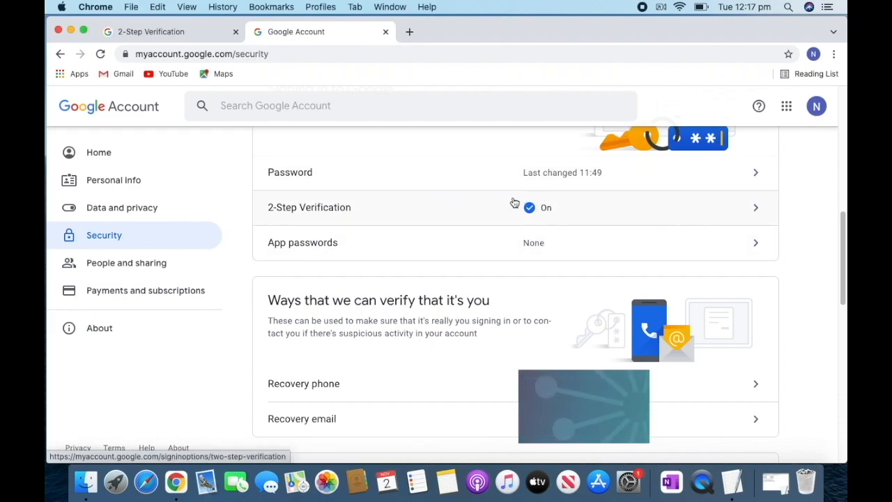
mouse_move(509, 289)
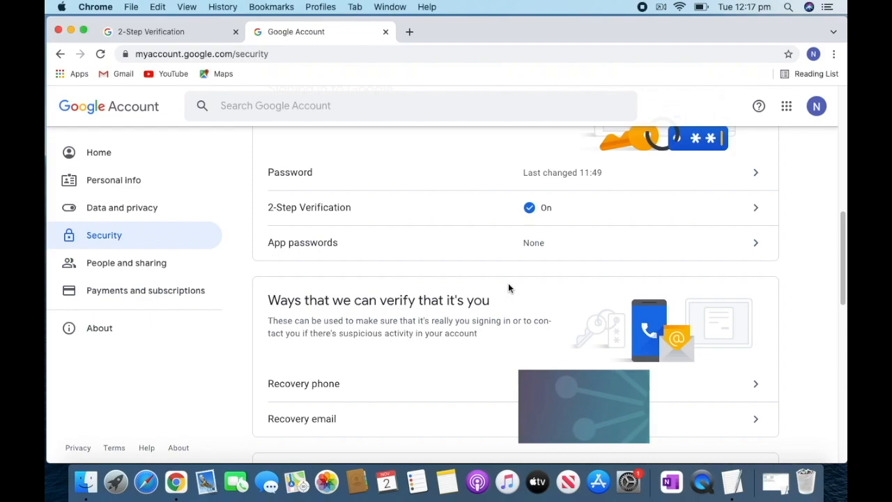